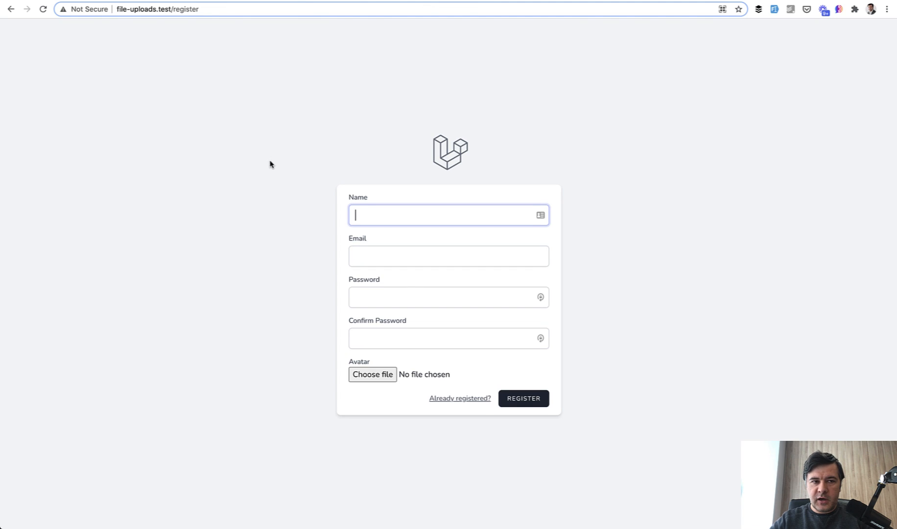
mouse_move(263, 393)
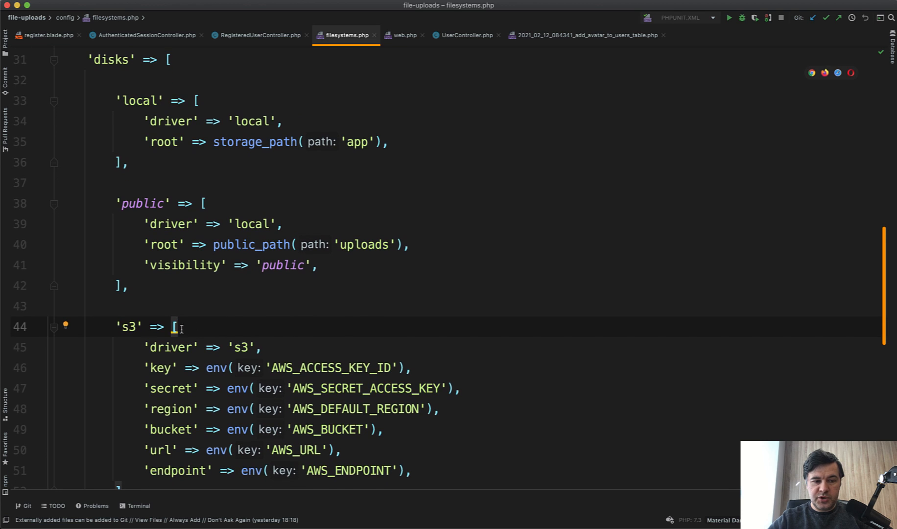
- Review the s3 disk entry in filesystems.php reading AWS key, secret, region and bucket from env
double_click(129, 326)
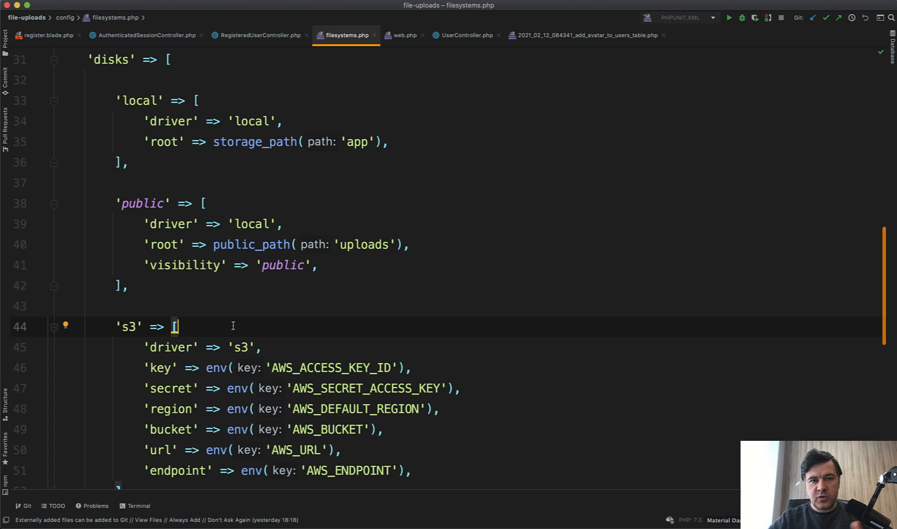
scroll("down", 3)
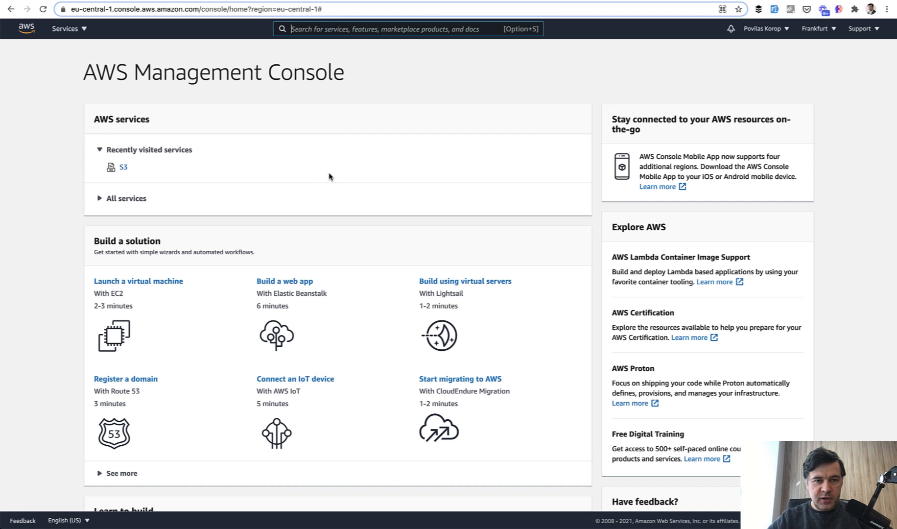
- Search the console for s3 and open the Amazon S3 Buckets list
type("s3")
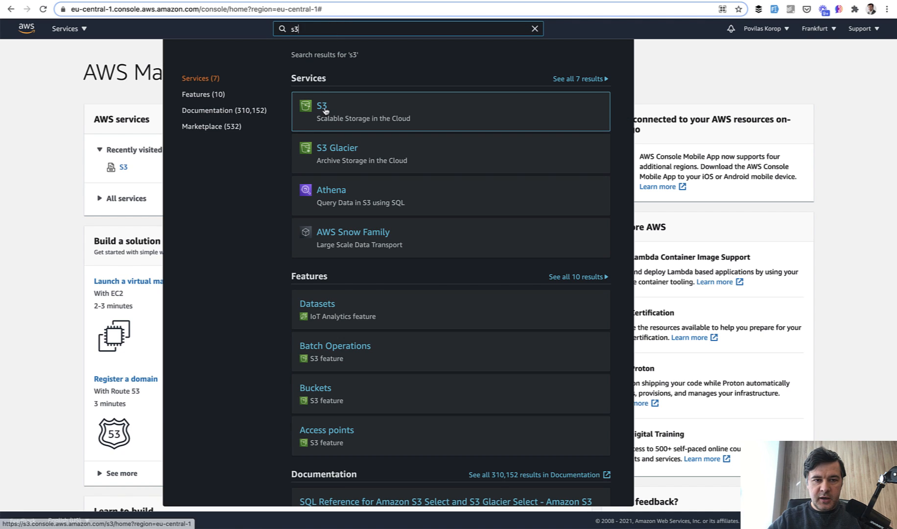
left_click(322, 111)
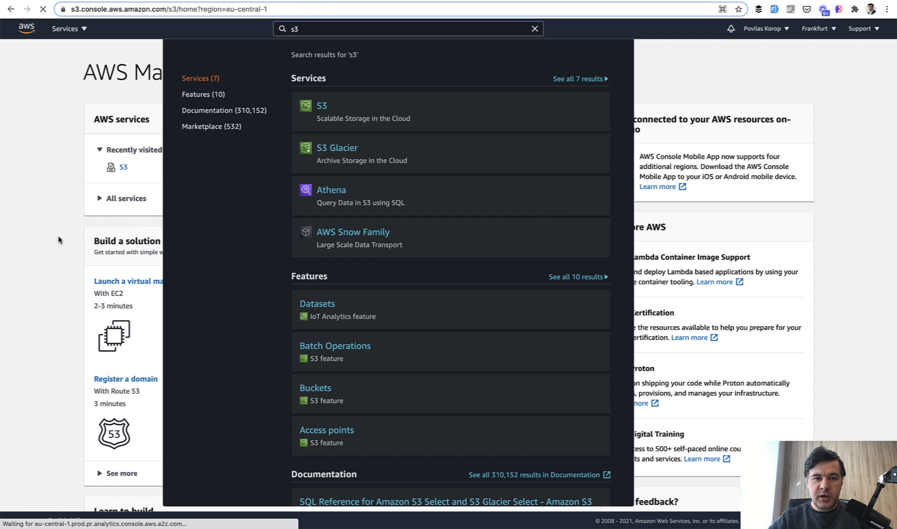
left_click(321, 106)
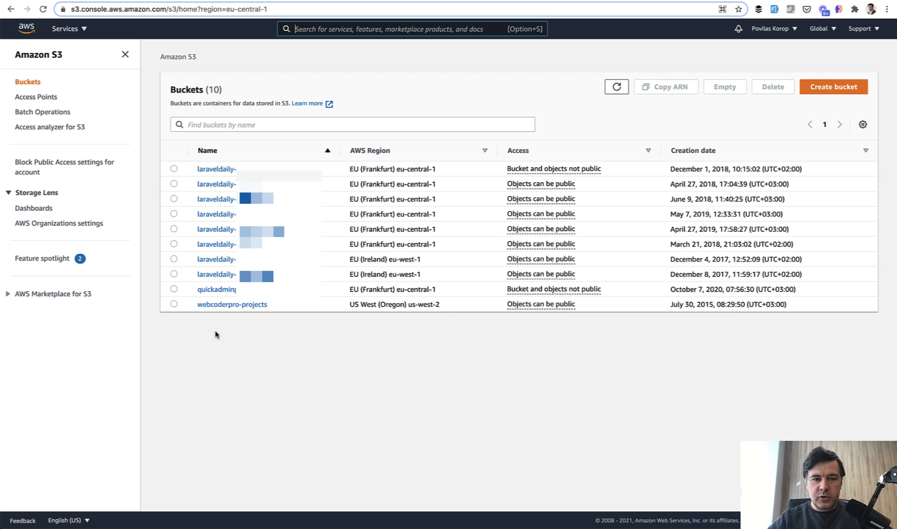
mouse_move(401, 350)
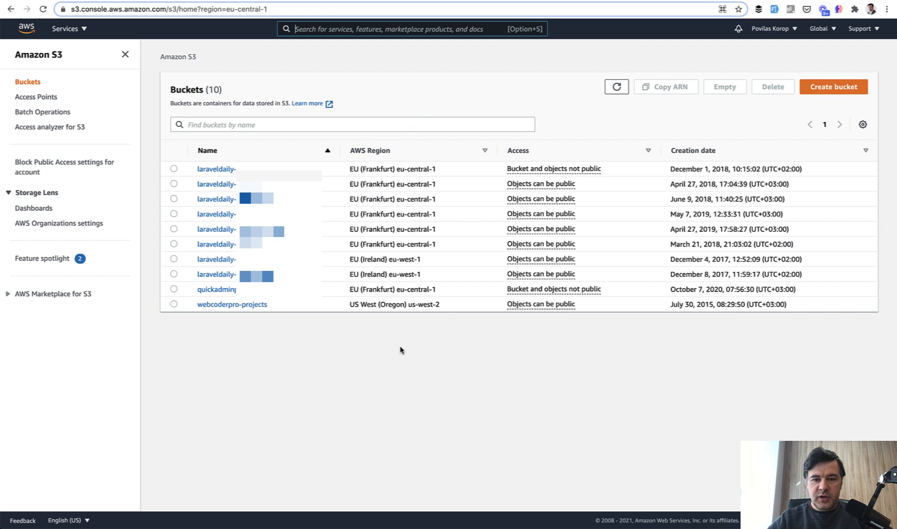
mouse_move(357, 382)
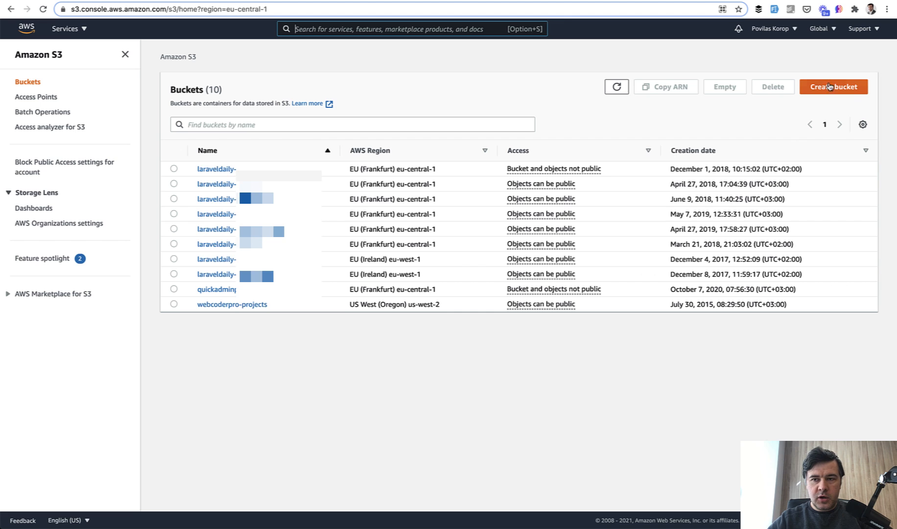
- Create a new bucket named file-upload-course in the EU (Frankfurt) region with default settings
left_click(832, 86)
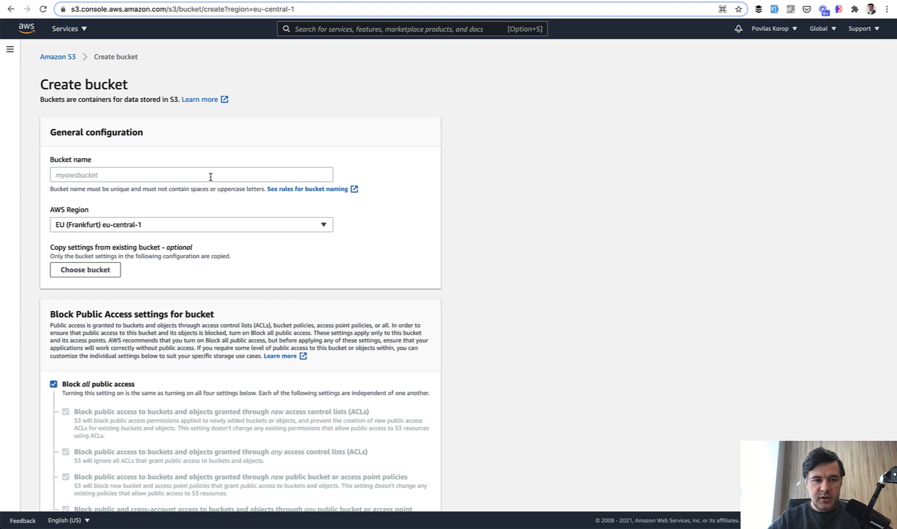
type("file-upload-course")
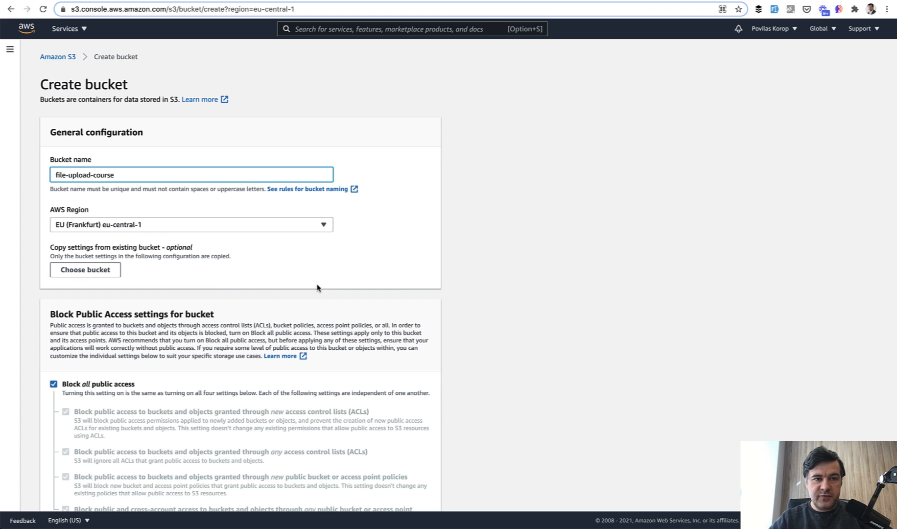
scroll("down", 3)
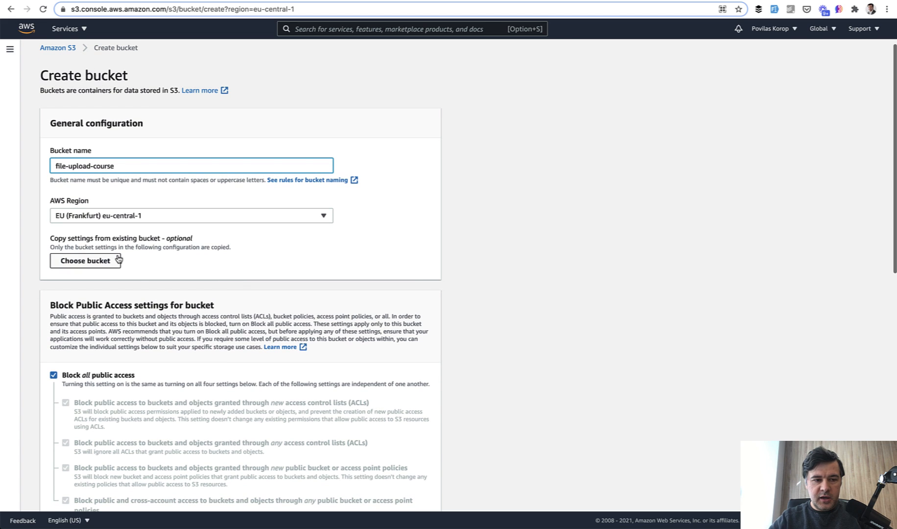
scroll("down", 3)
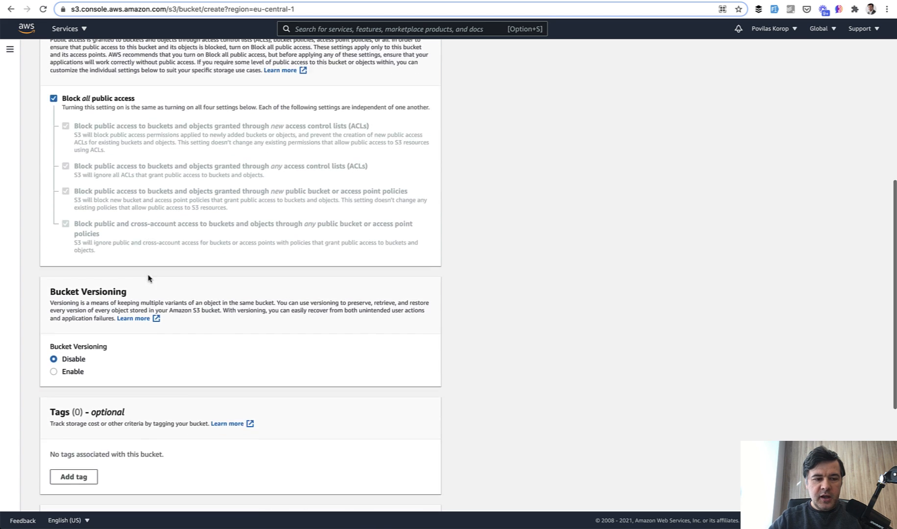
scroll("down", 3)
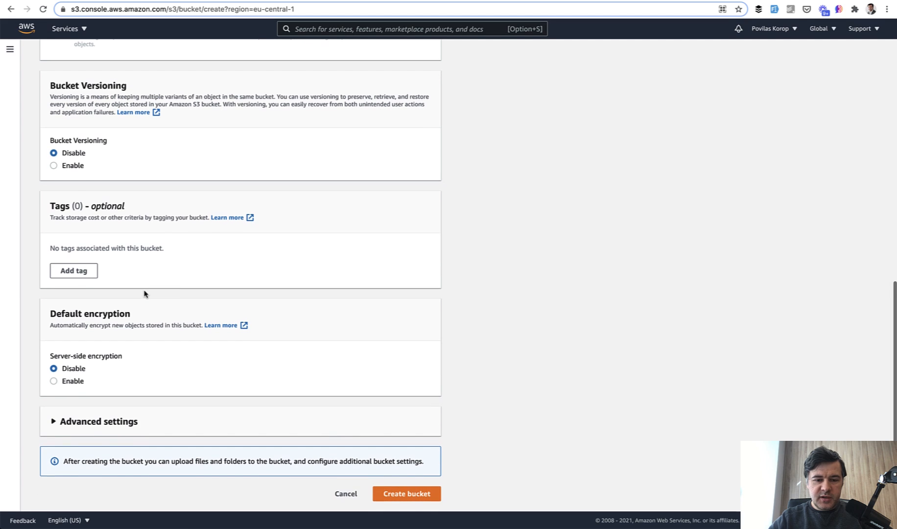
left_click(406, 494)
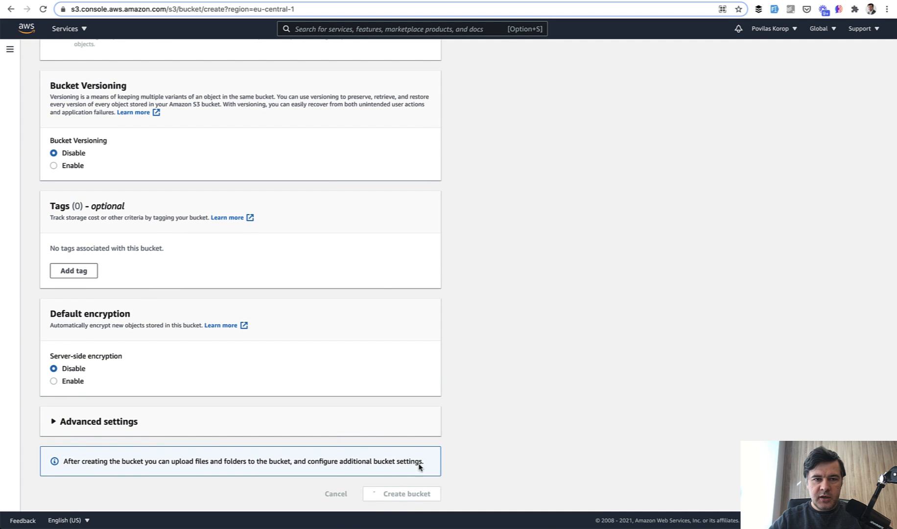
left_click(405, 493)
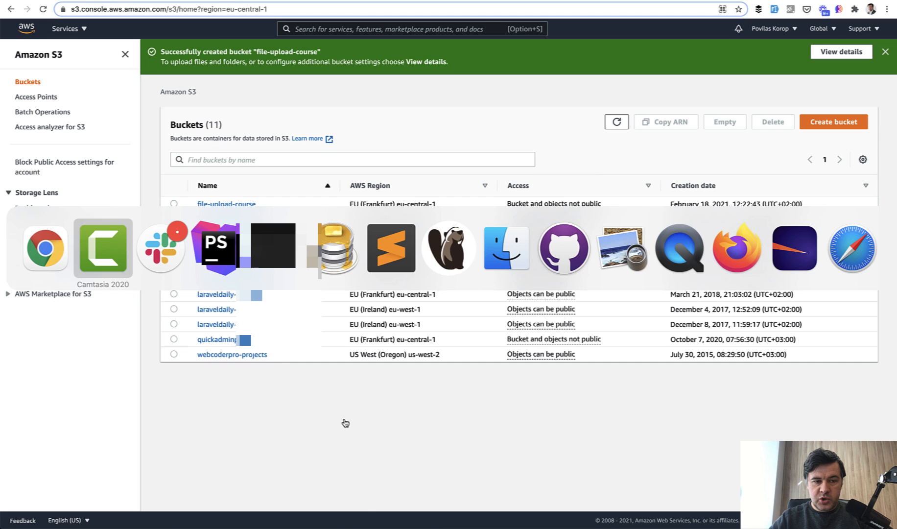
- In .env set AWS_BUCKET=file-uploads-course and AWS_DEFAULT_REGION=eu-central-1, then return to the S3 console
left_click(215, 247)
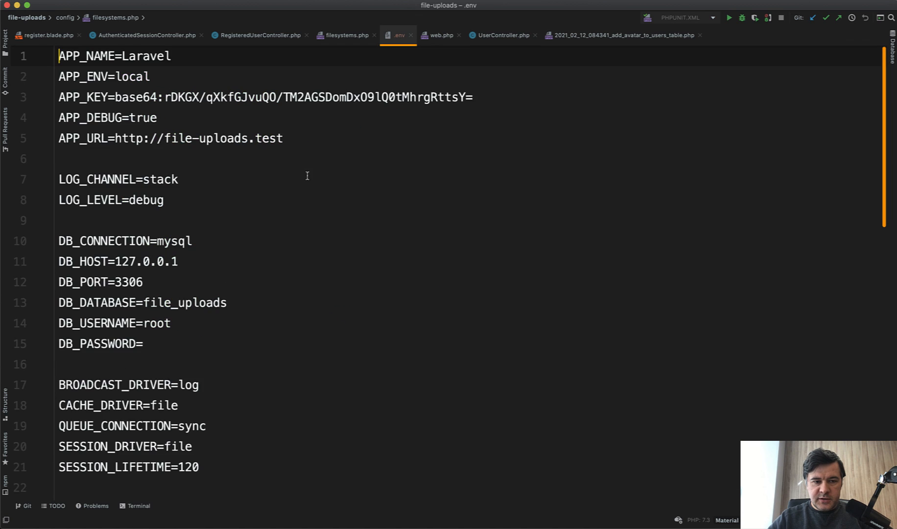
scroll("down", 3)
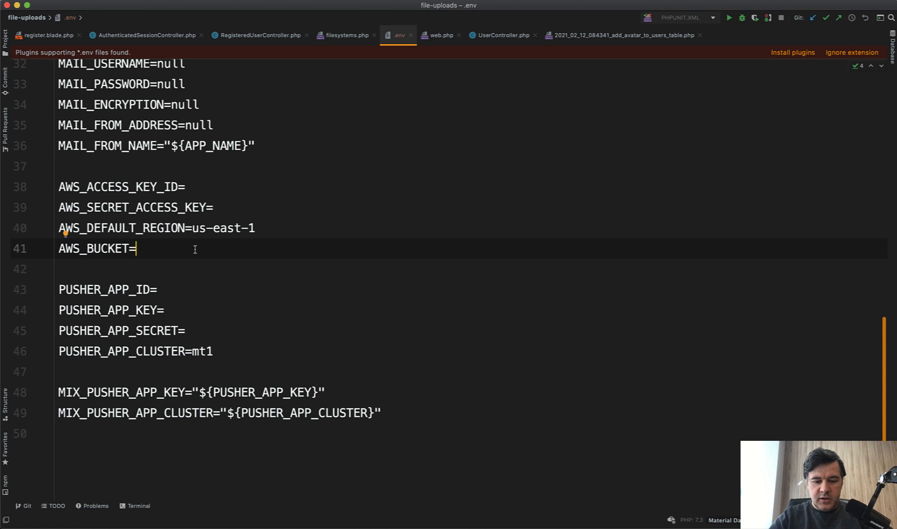
type("file-uploads-")
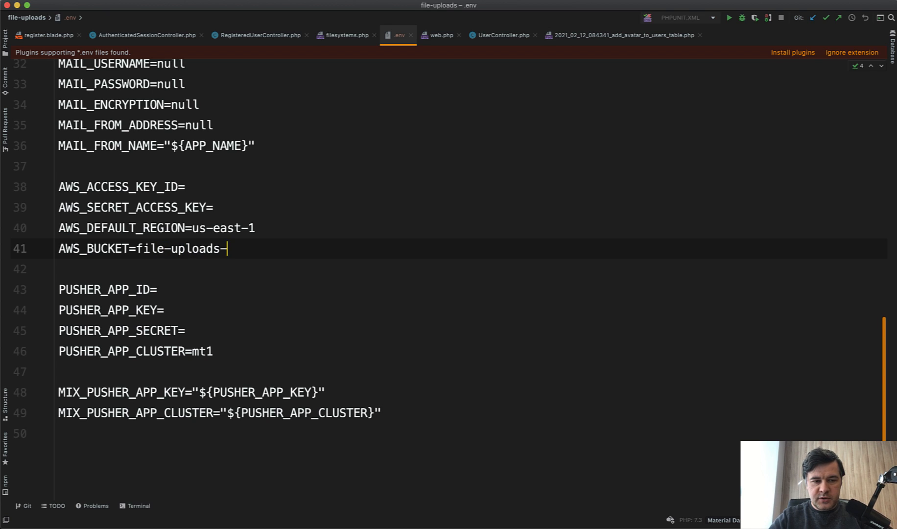
type("course")
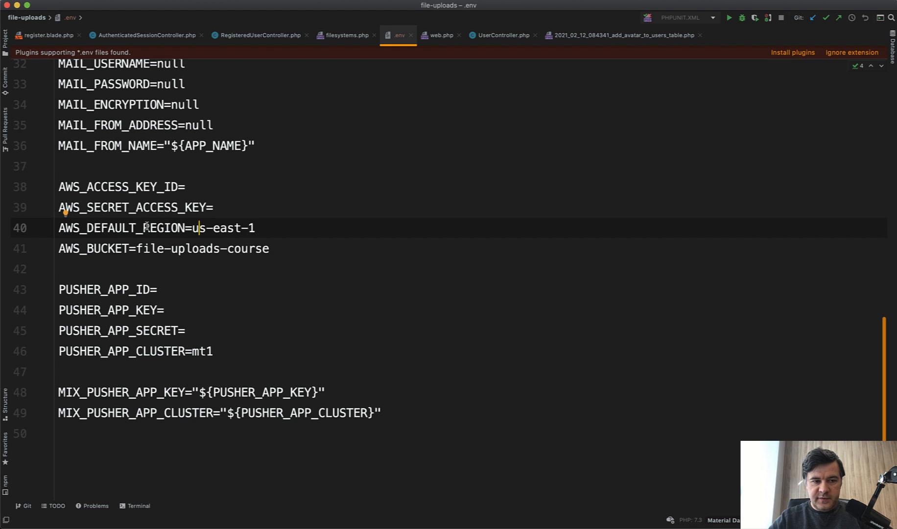
mouse_move(278, 229)
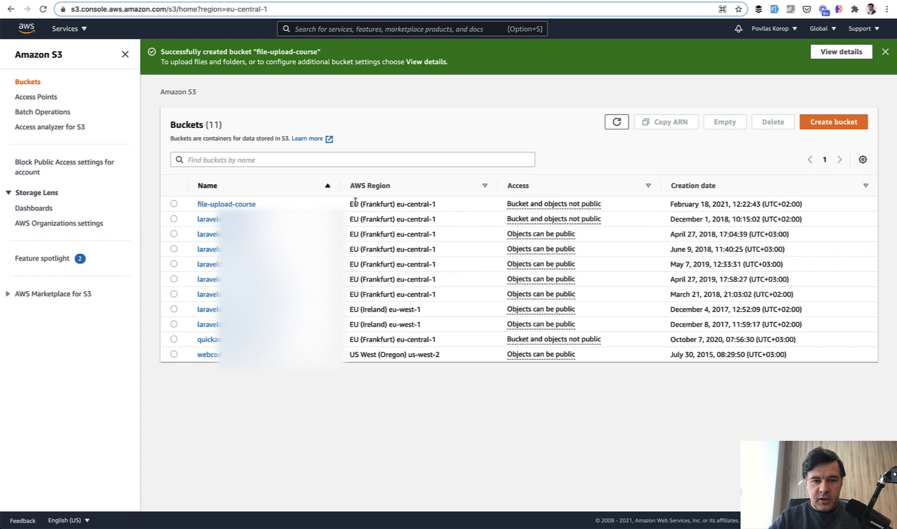
double_click(413, 203)
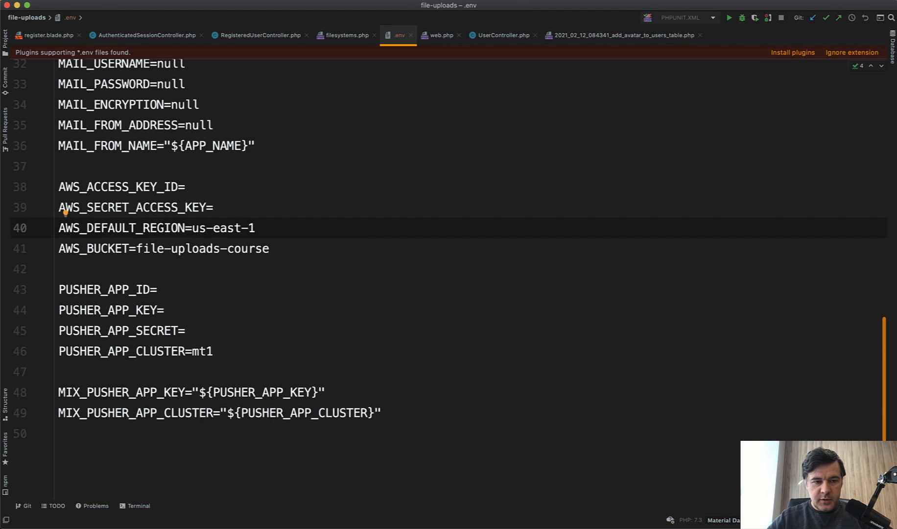
type("eu-central-1")
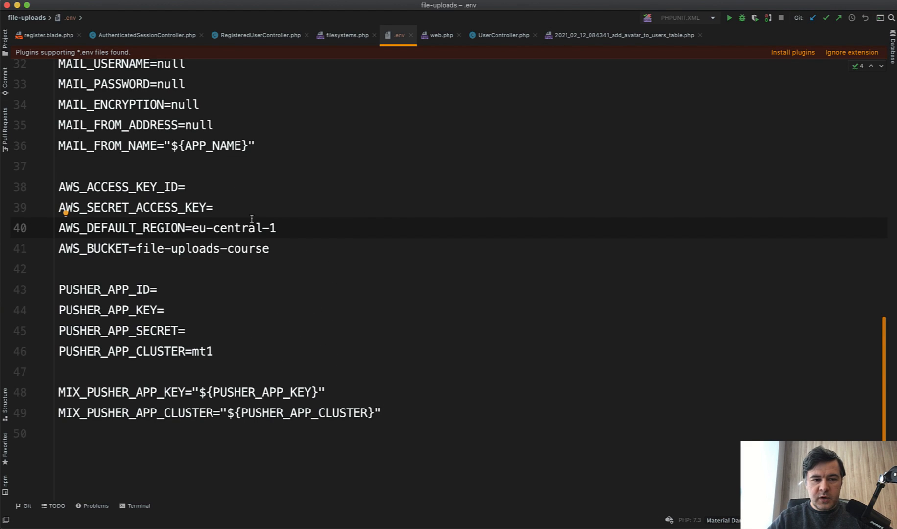
key("ctrl+tab")
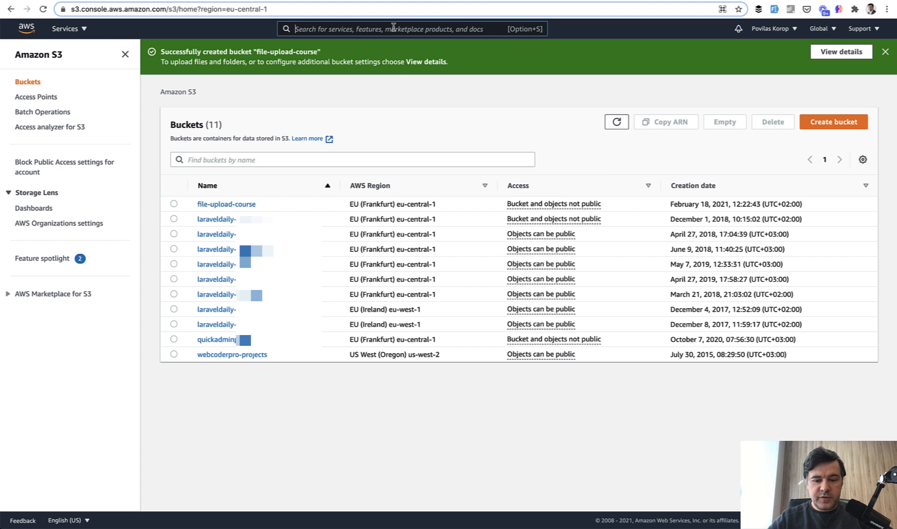
- In IAM start a new user named file-uploads-course with programmatic access
type("iam")
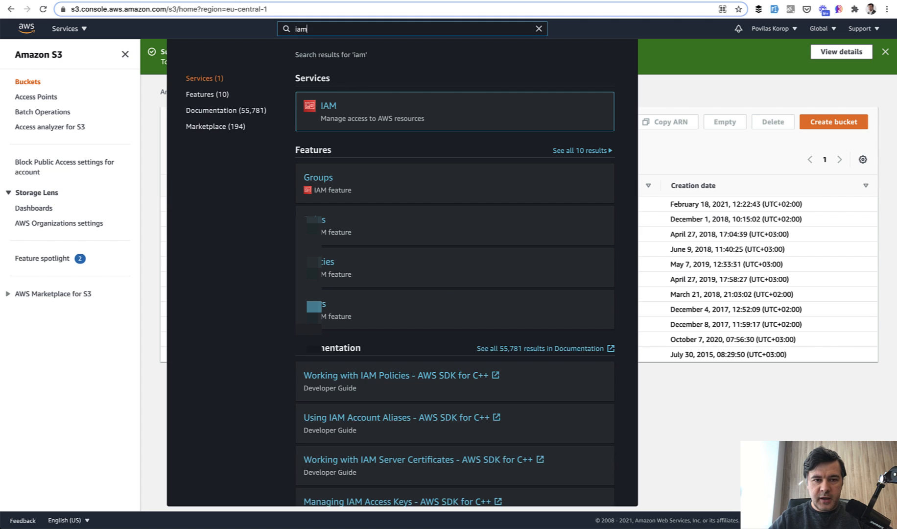
left_click(328, 105)
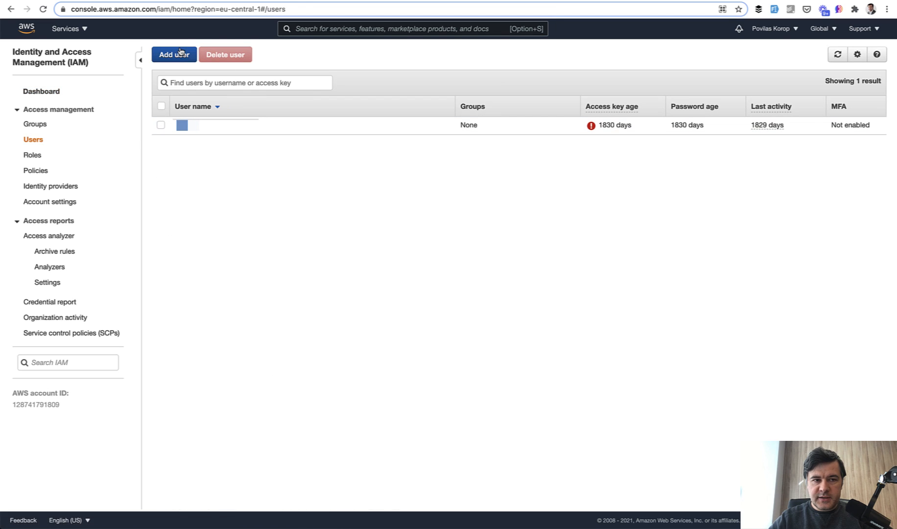
left_click(173, 55)
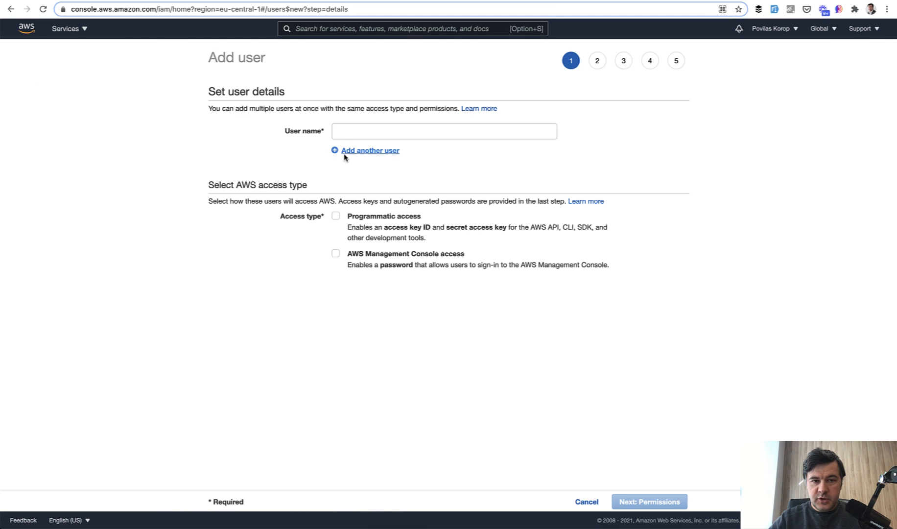
type("file-upl")
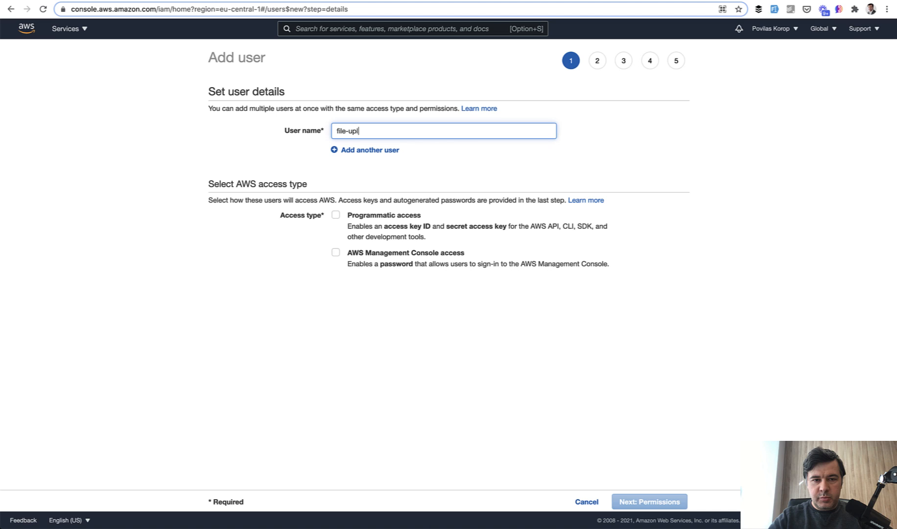
type("oads-course")
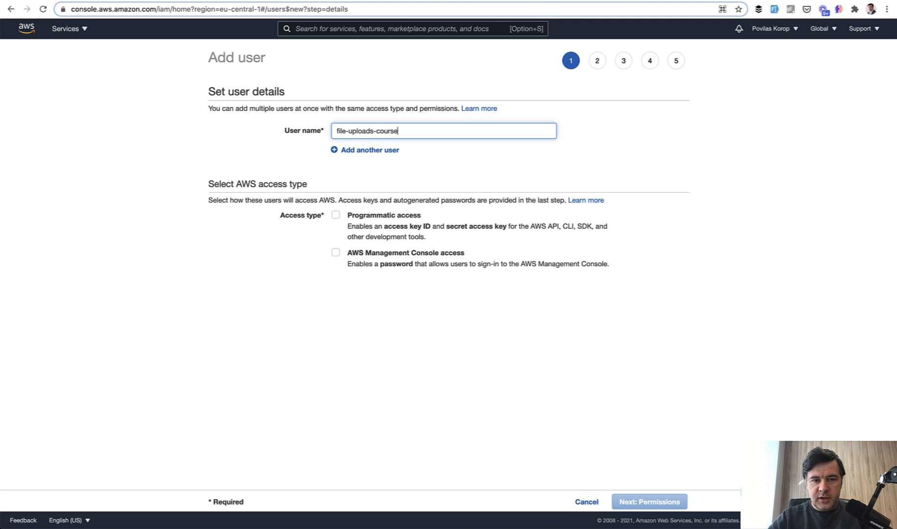
mouse_move(291, 323)
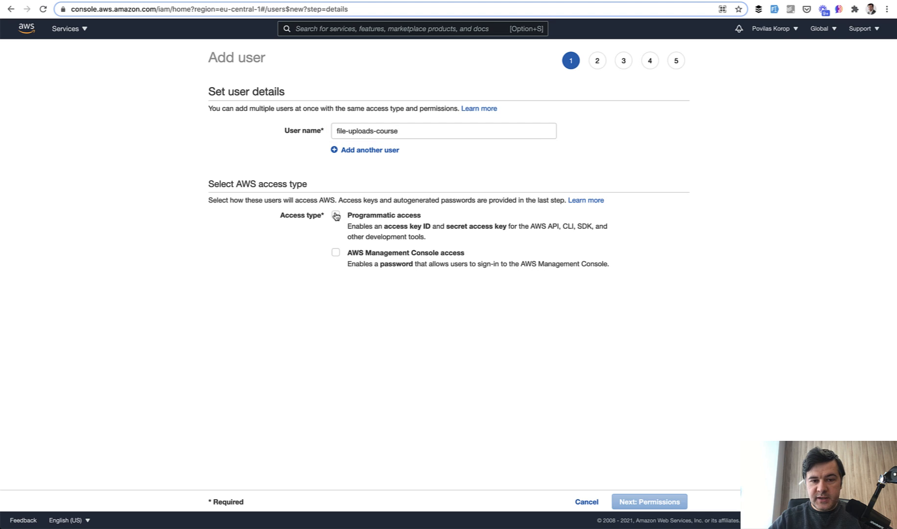
left_click(649, 502)
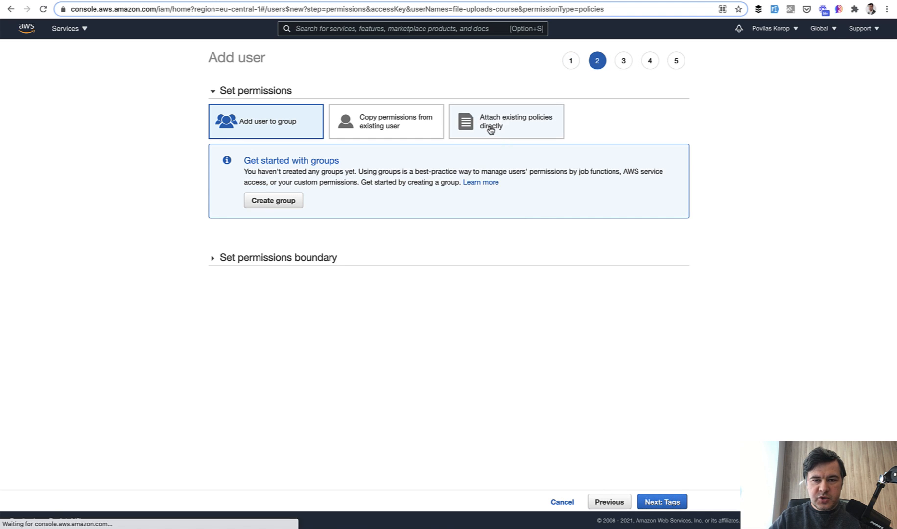
- Attach the AmazonS3FullAccess policy, skip tags, review and create the user
left_click(506, 120)
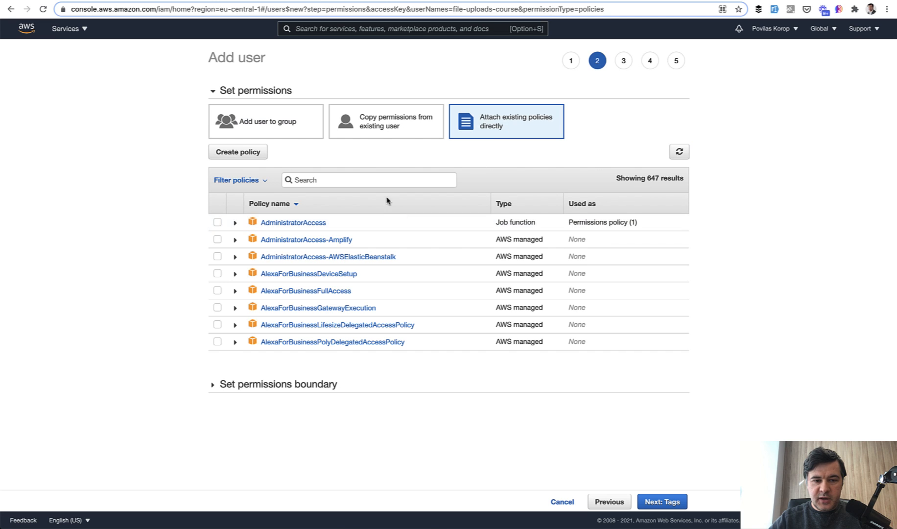
type("s3")
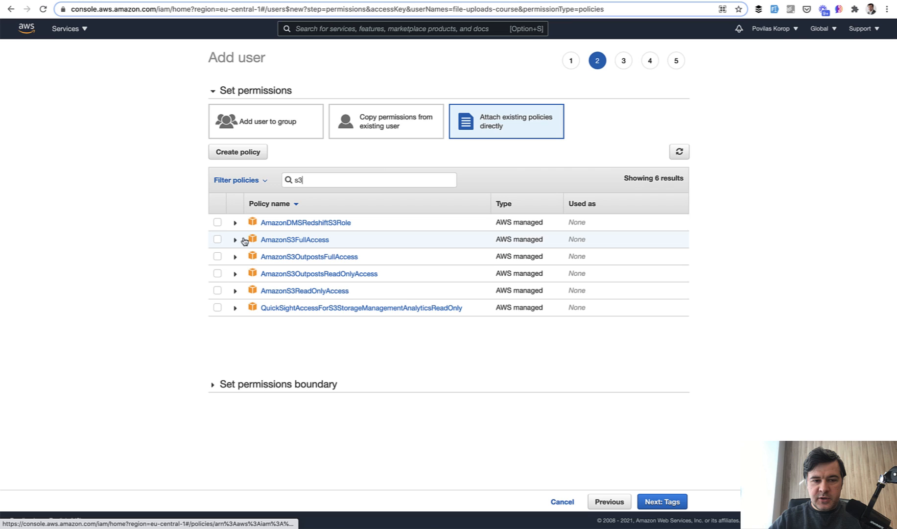
left_click(217, 239)
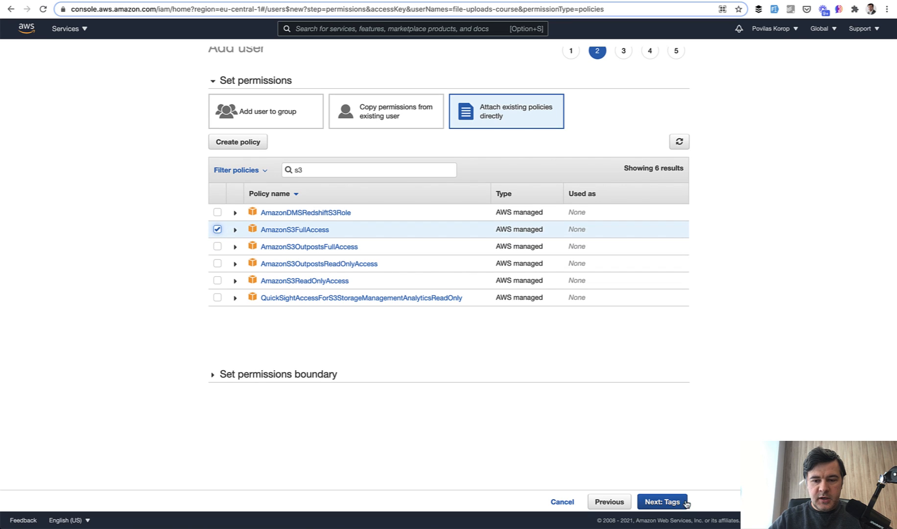
left_click(661, 501)
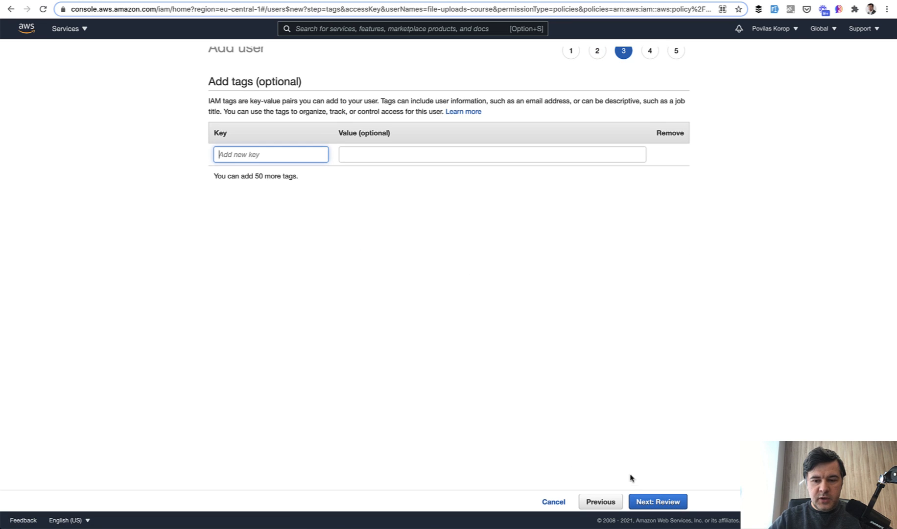
left_click(657, 502)
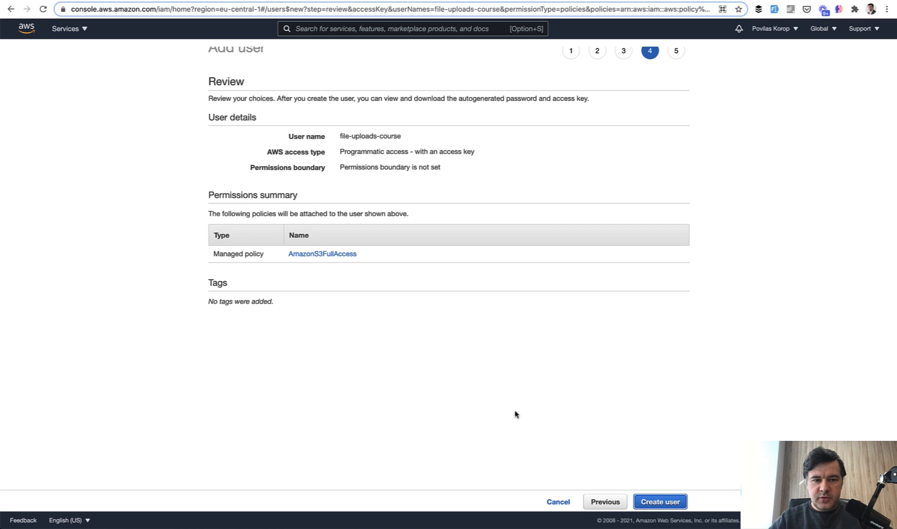
left_click(659, 502)
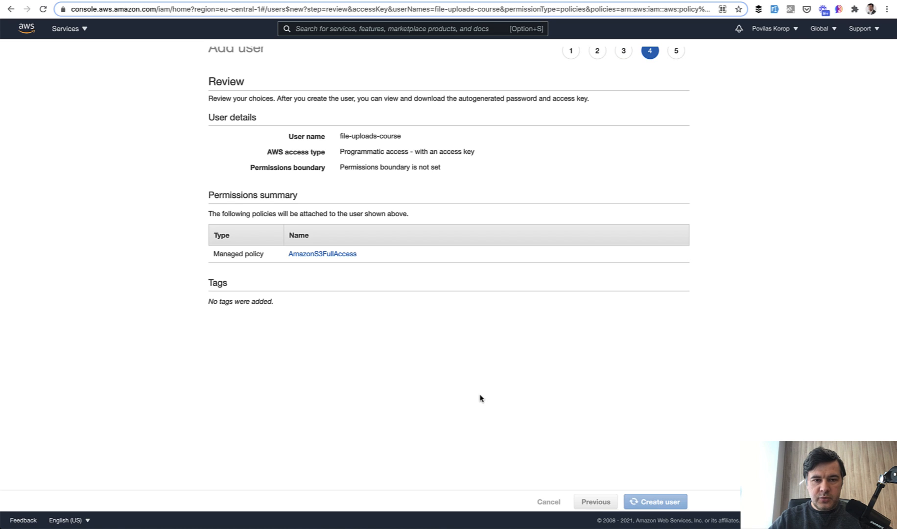
left_click(654, 501)
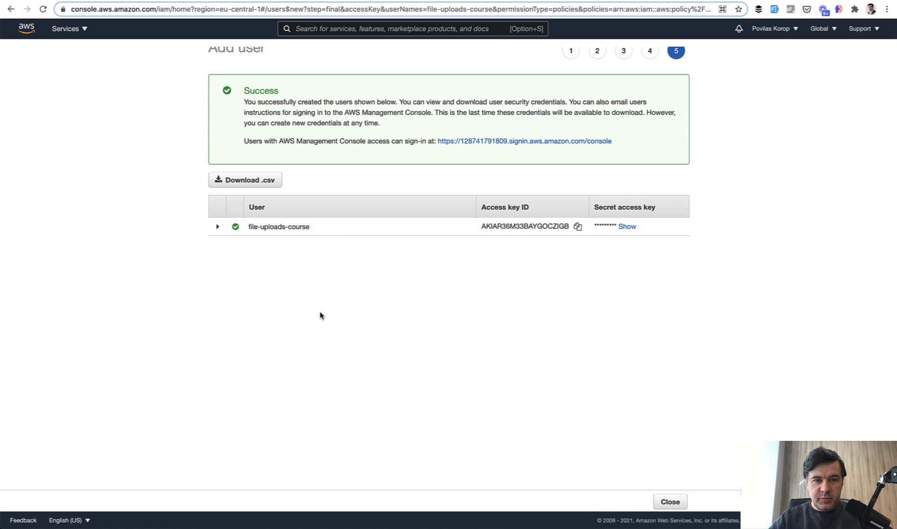
mouse_move(542, 228)
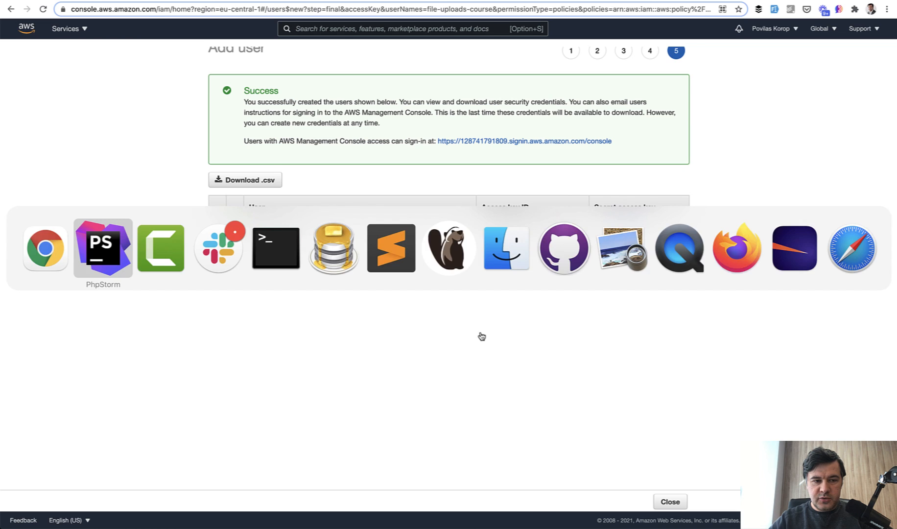
- Inspect the storeAs disk option in RegisteredUserController.php, then bring up the Laravel filesystem docs
left_click(102, 247)
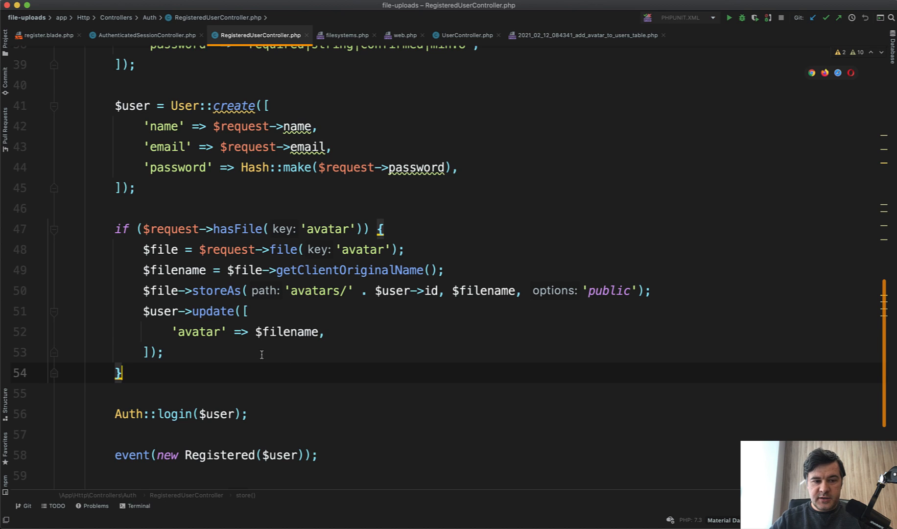
left_click(155, 290)
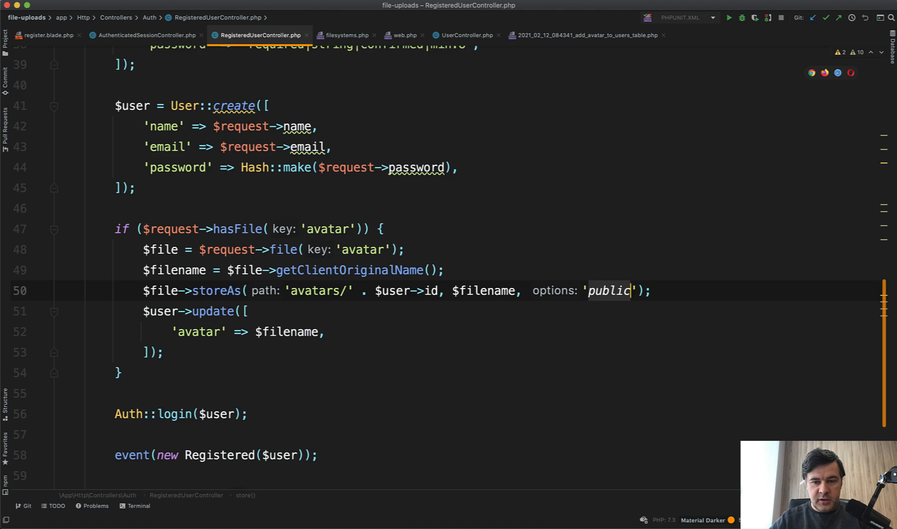
left_click(346, 35)
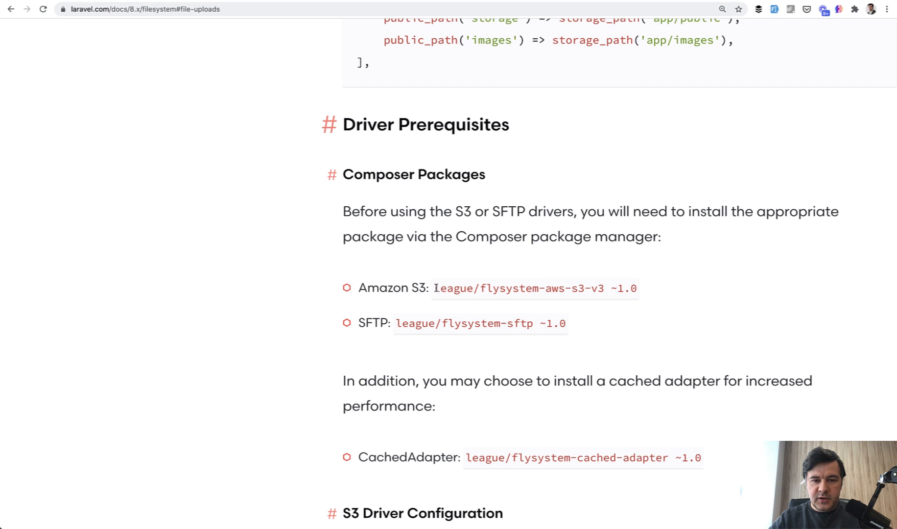
- Run composer require league/flysystem-aws-s3-v3:~1.0 using the package name copied from the docs
double_click(518, 288)
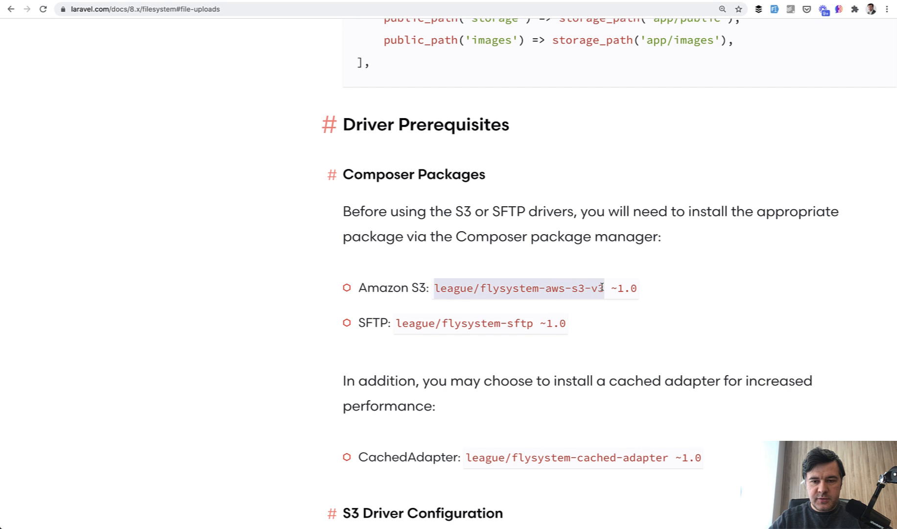
type("composer require league/flysystem-aws-s3-v3")
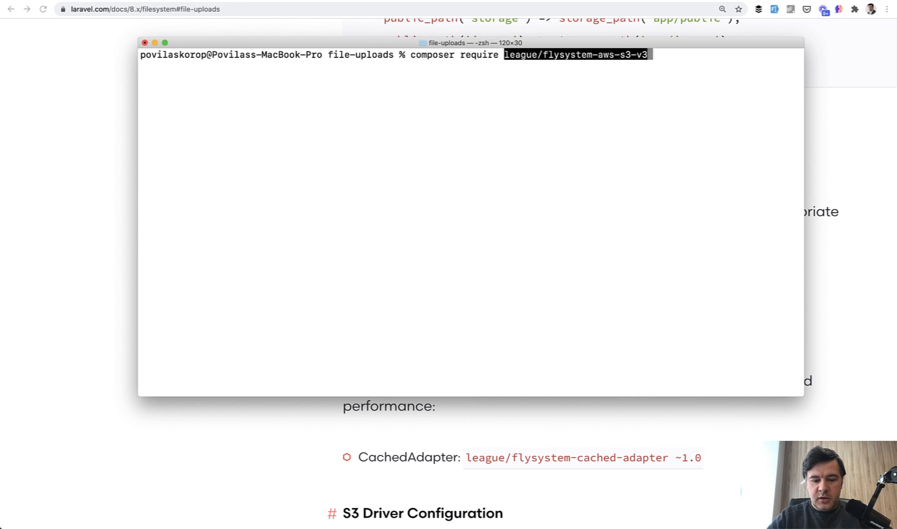
type(":~1.0")
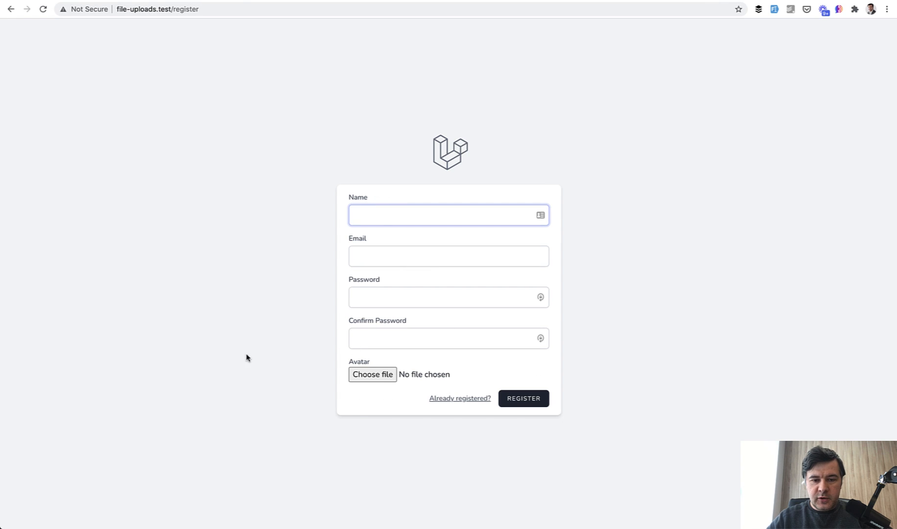
type("Inez Vargas")
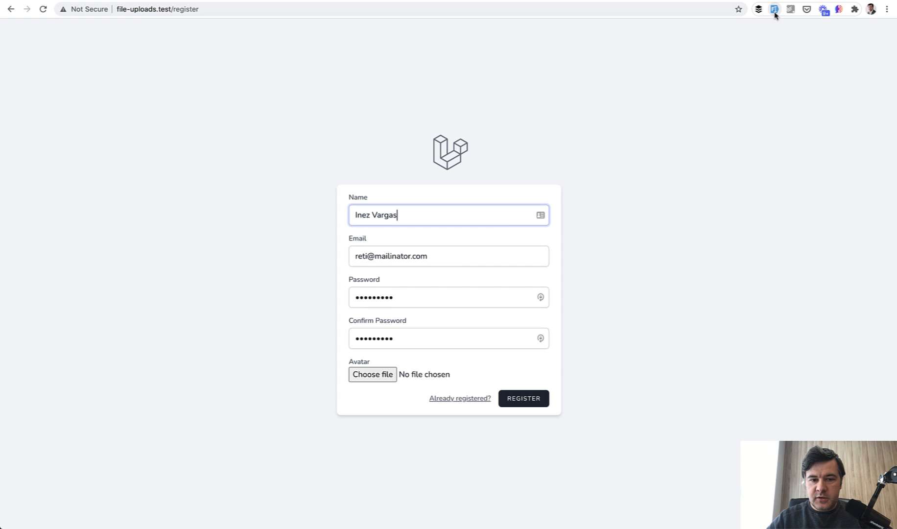
left_click(372, 374)
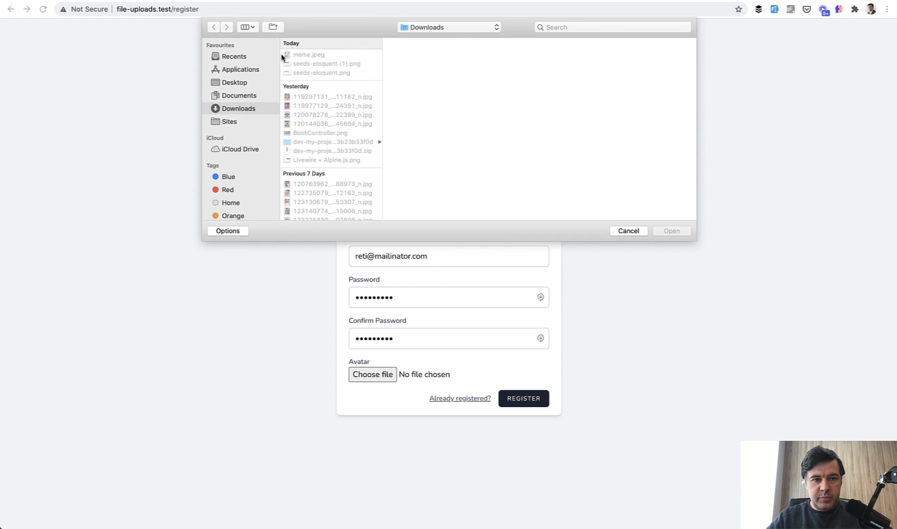
double_click(308, 55)
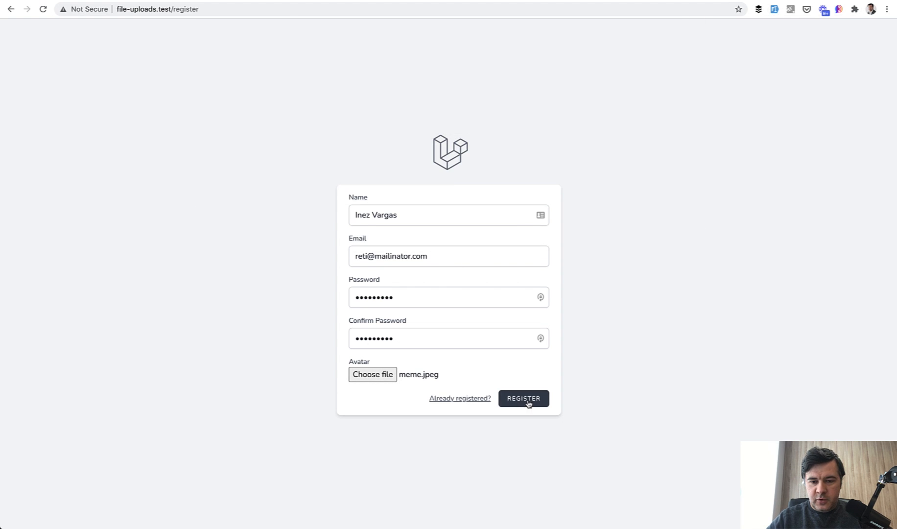
left_click(523, 397)
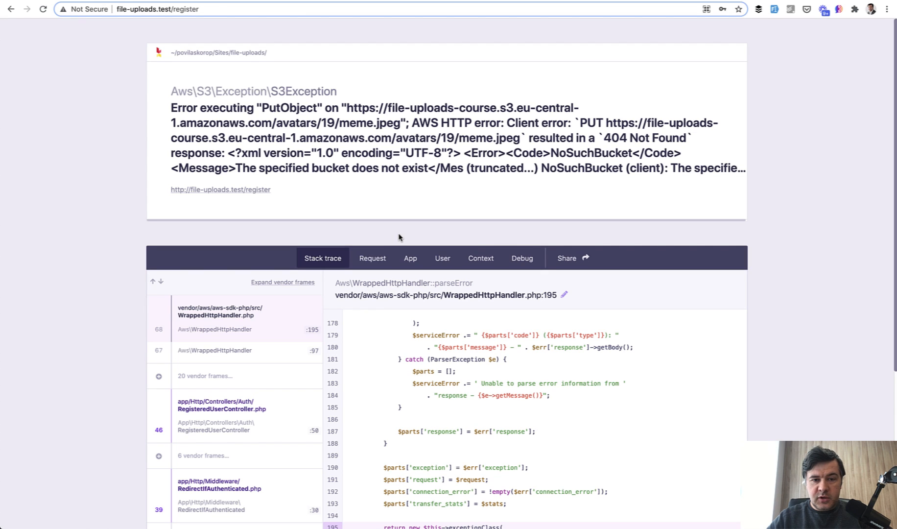
mouse_move(378, 227)
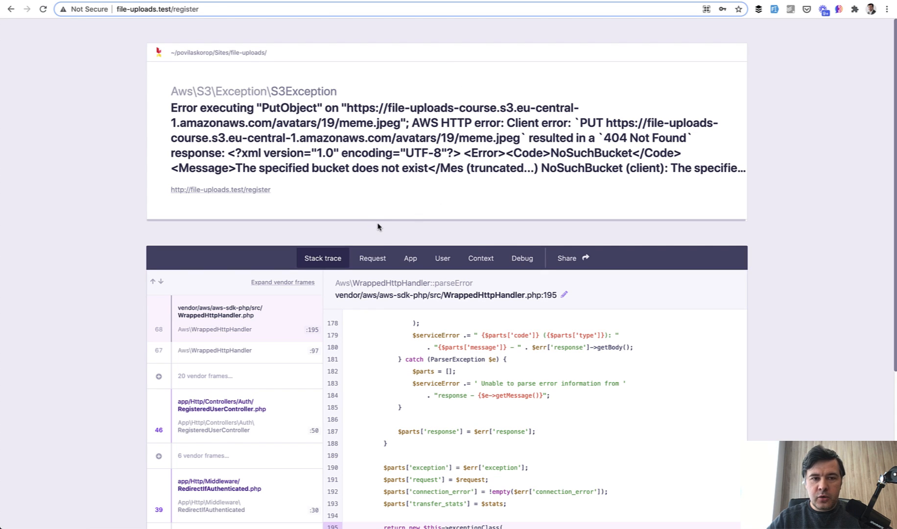
mouse_move(325, 148)
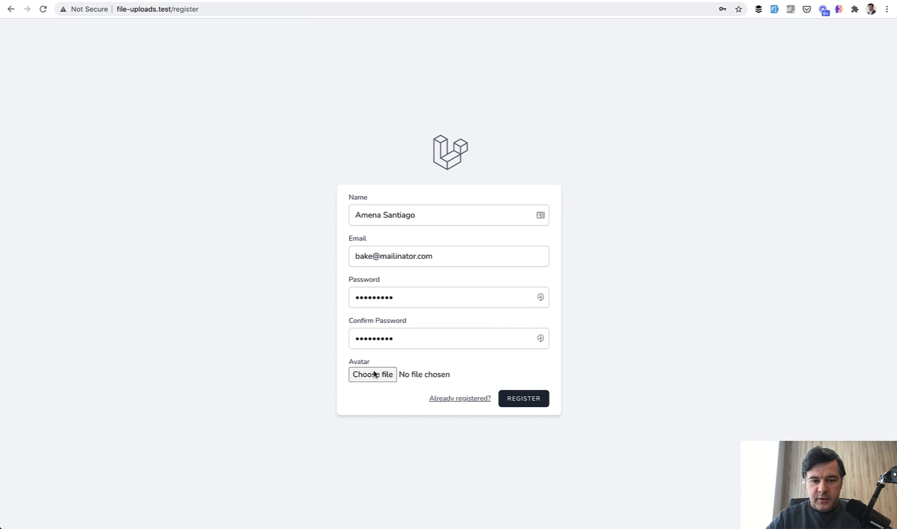
mouse_move(471, 407)
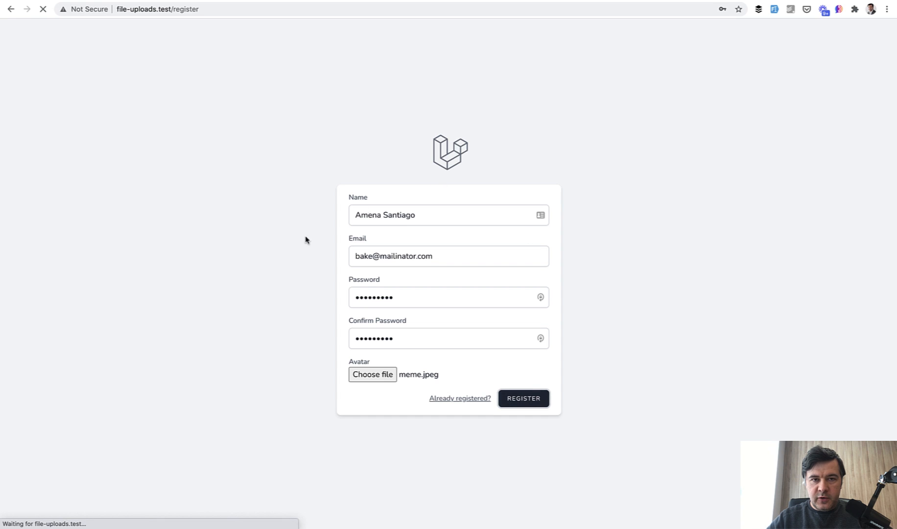
- Resubmit the registration with meme.jpeg and land on the You're logged in dashboard
left_click(522, 398)
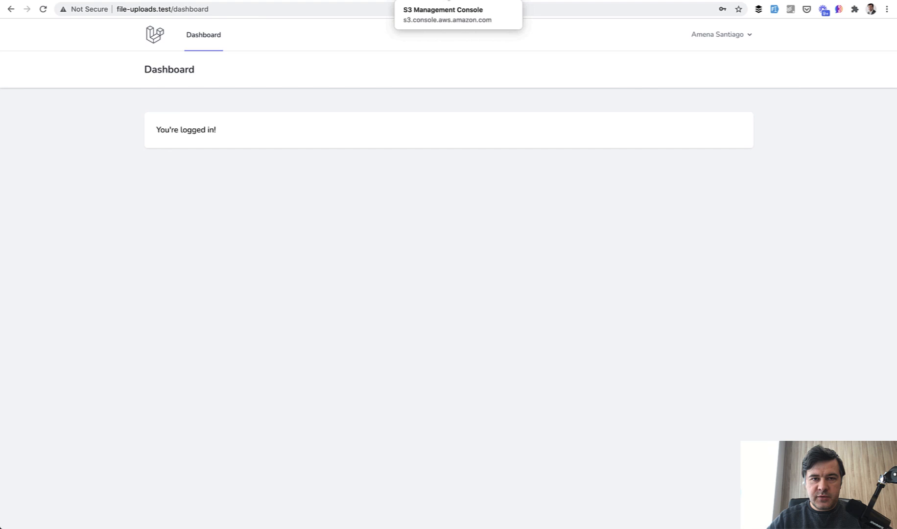
- In the file-upload-course bucket open avatars/ and its 20/ subfolder to confirm the upload
left_click(448, 15)
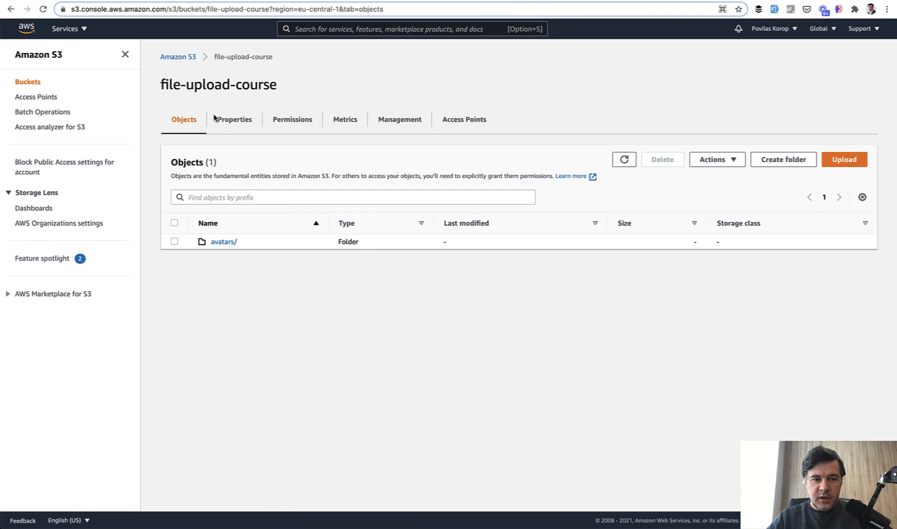
left_click(223, 241)
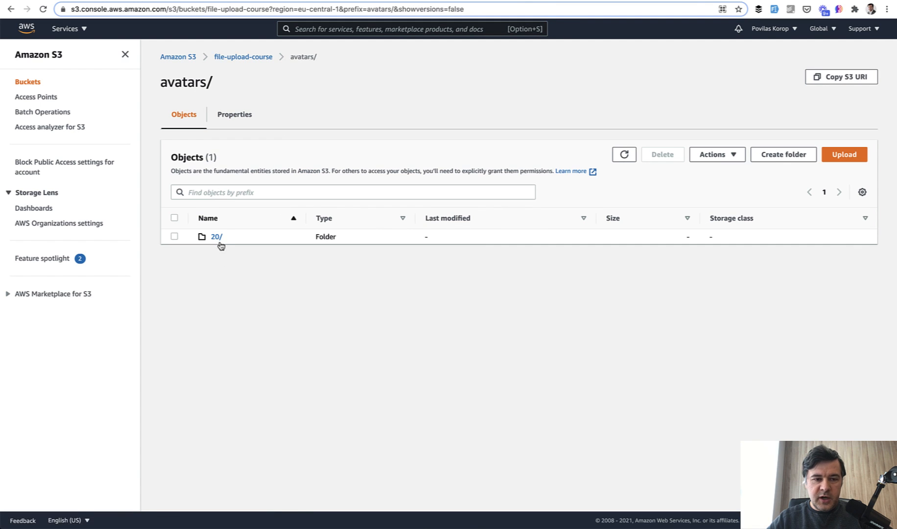
left_click(216, 236)
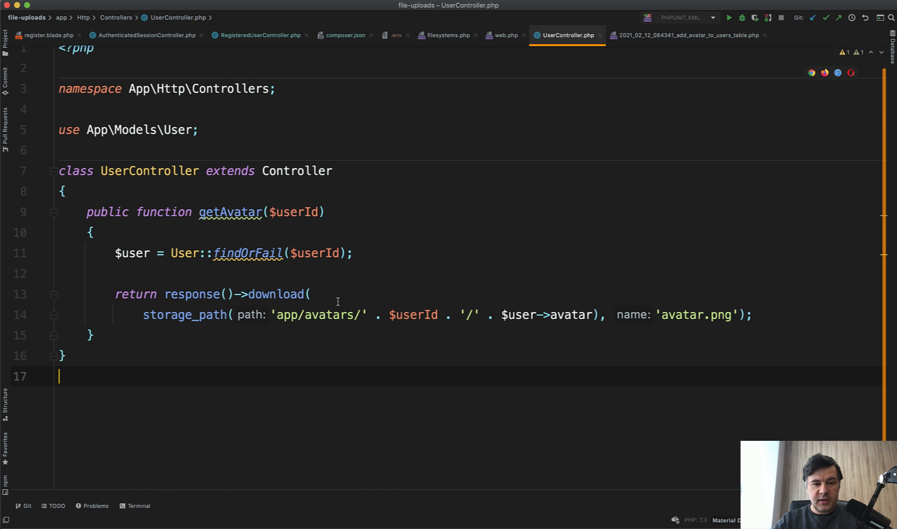
- Return Storage::disk('s3')->response('avatars/'.$userId.'/'.$user->avatar) in getAvatar and comment out the old download line
key("Enter")
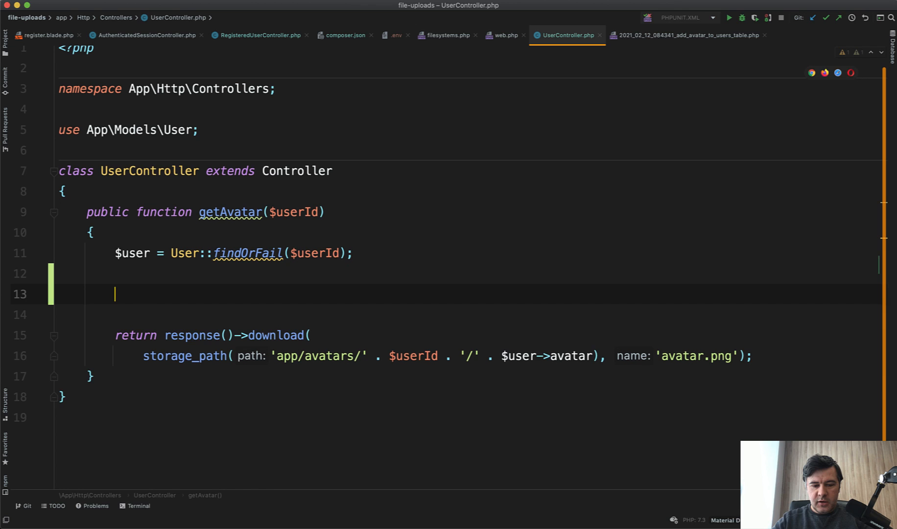
type("return Storage::disk('s3")
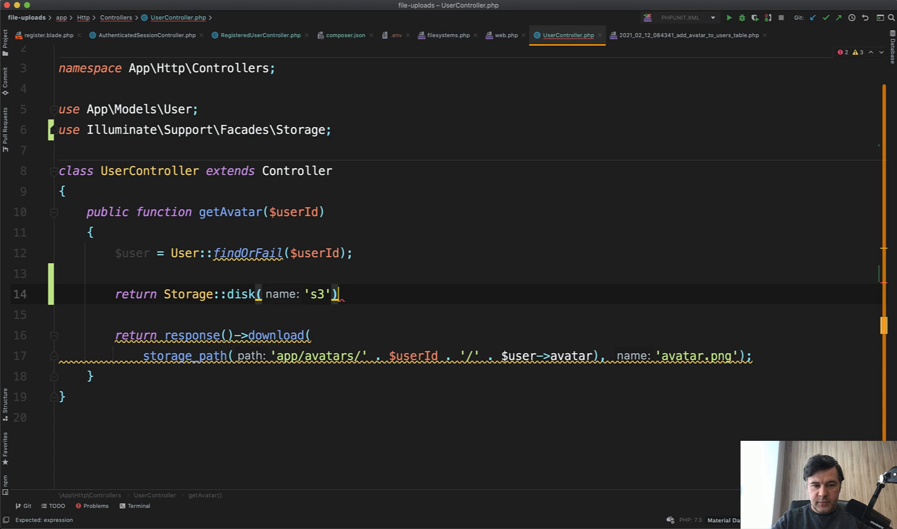
type("->response('avatars/' . $userId . '/' . $user->avatar);")
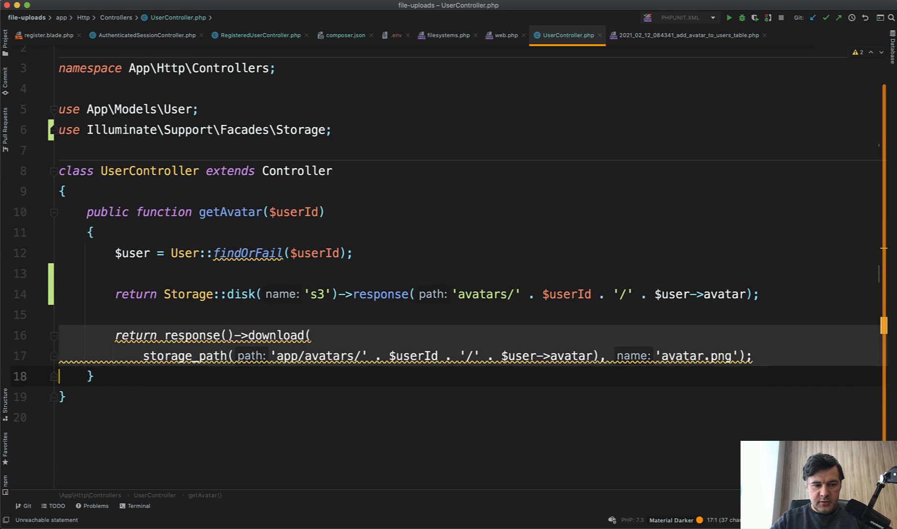
key("Cmd+/")
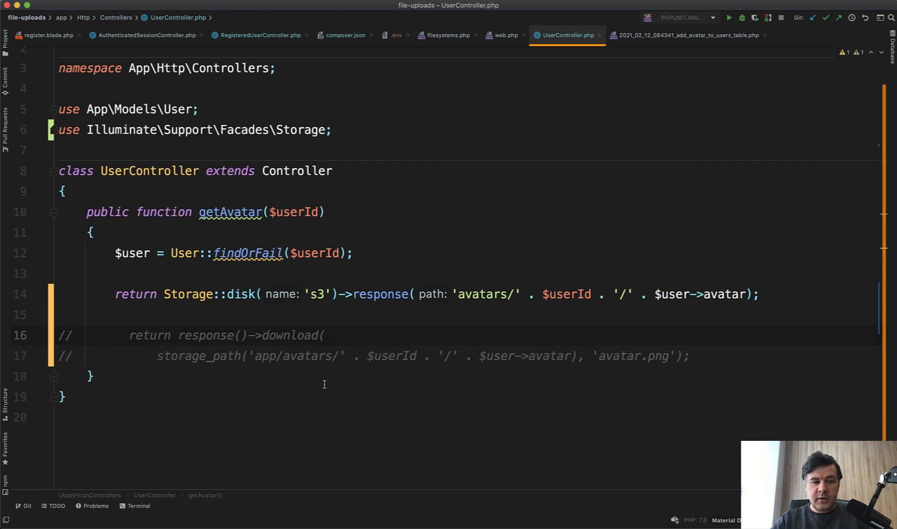
left_click(505, 35)
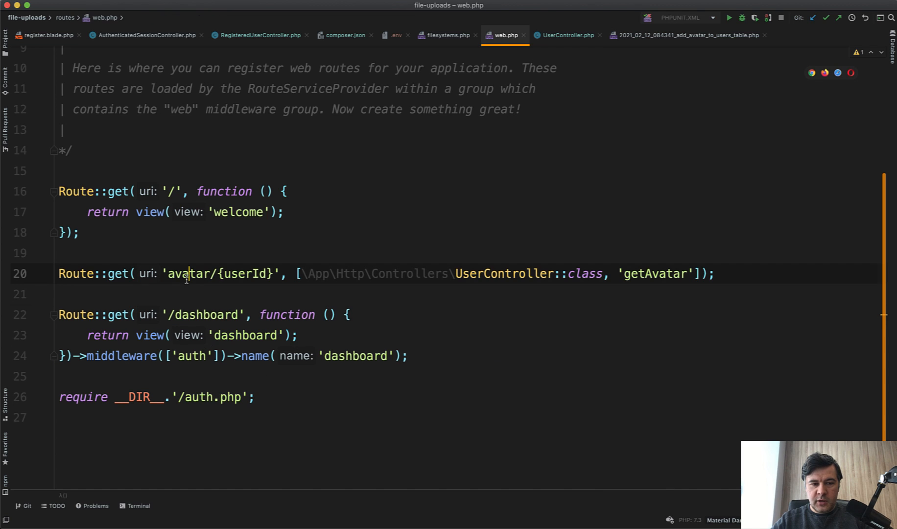